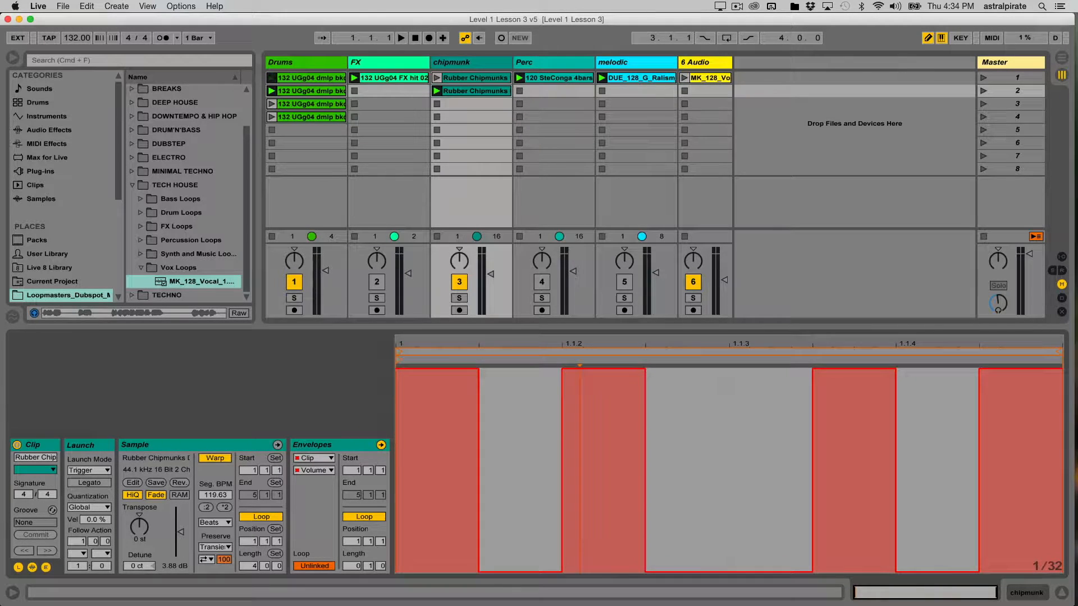
# - Show the A and B return tracks and each track's send controls in Session View
pyautogui.click(293, 298)
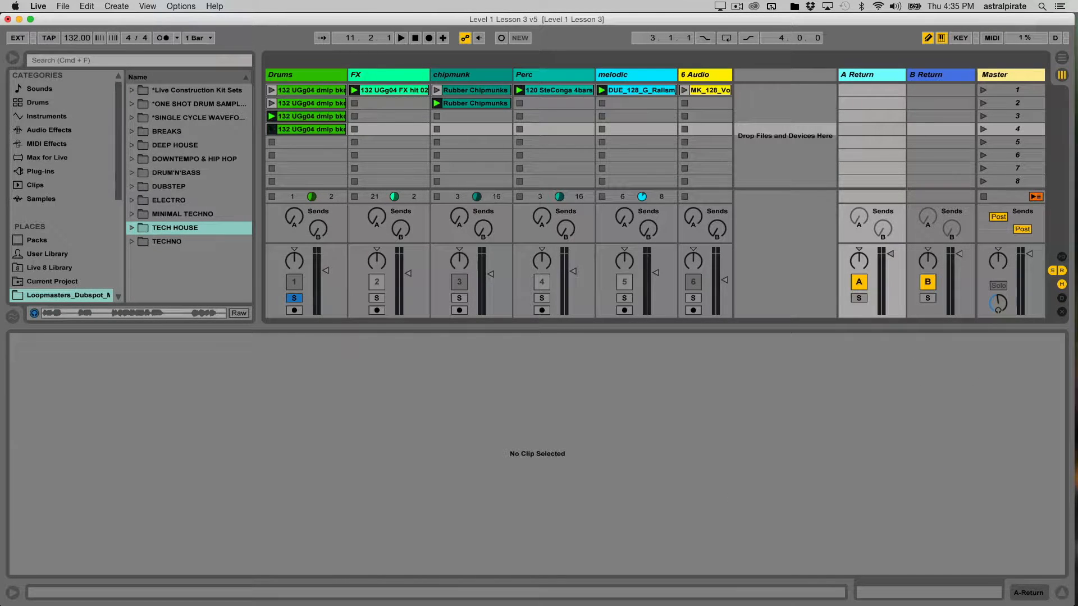
# - Select the A Return track and locate Ping Pong Delay among the Audio Effects
pyautogui.click(50, 131)
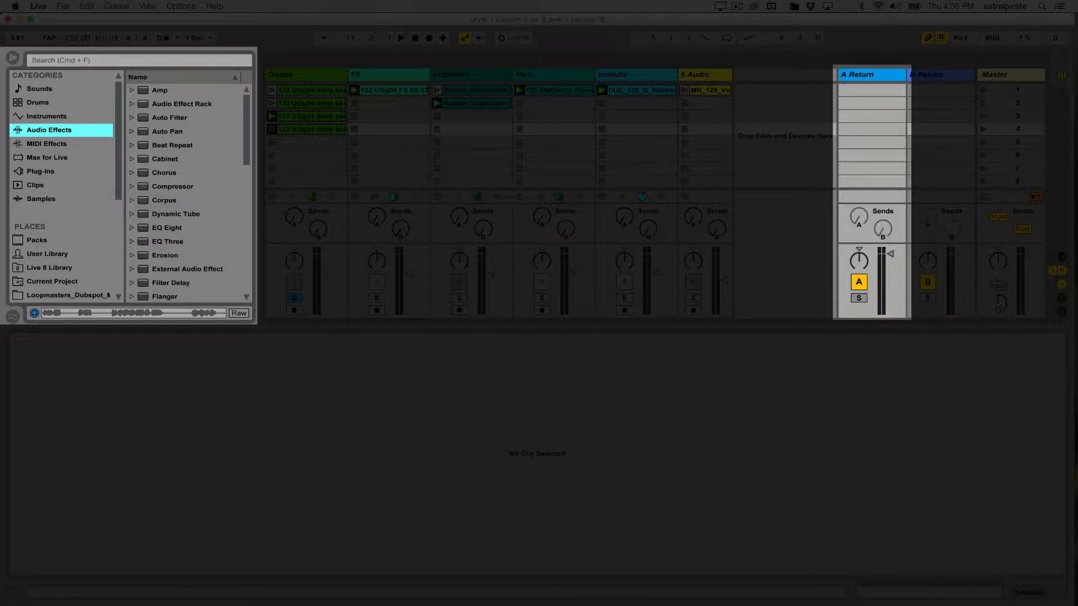
pyautogui.click(186, 287)
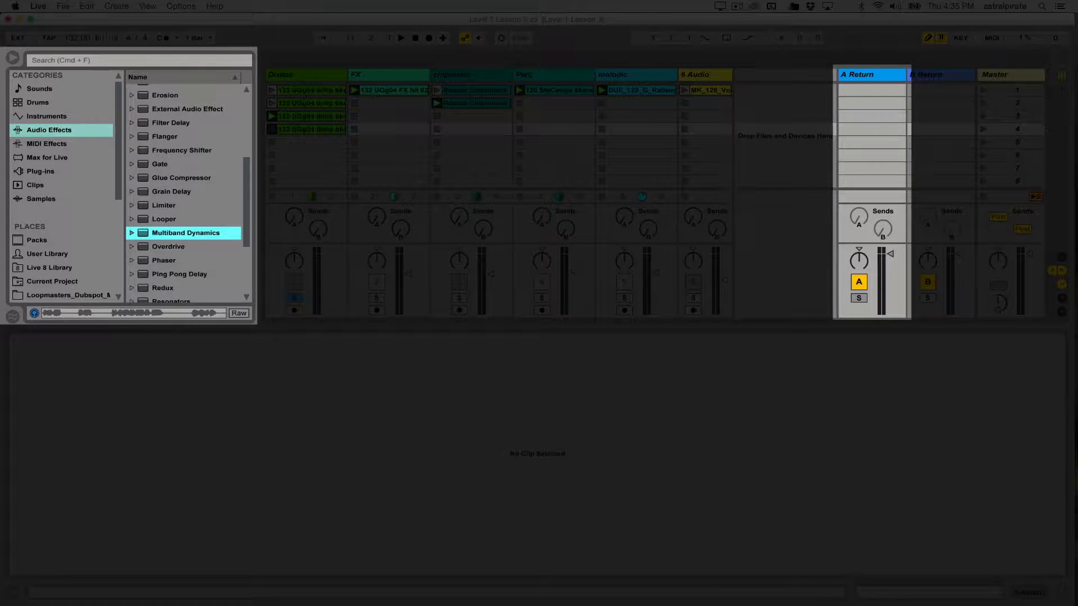
pyautogui.scroll(-3)
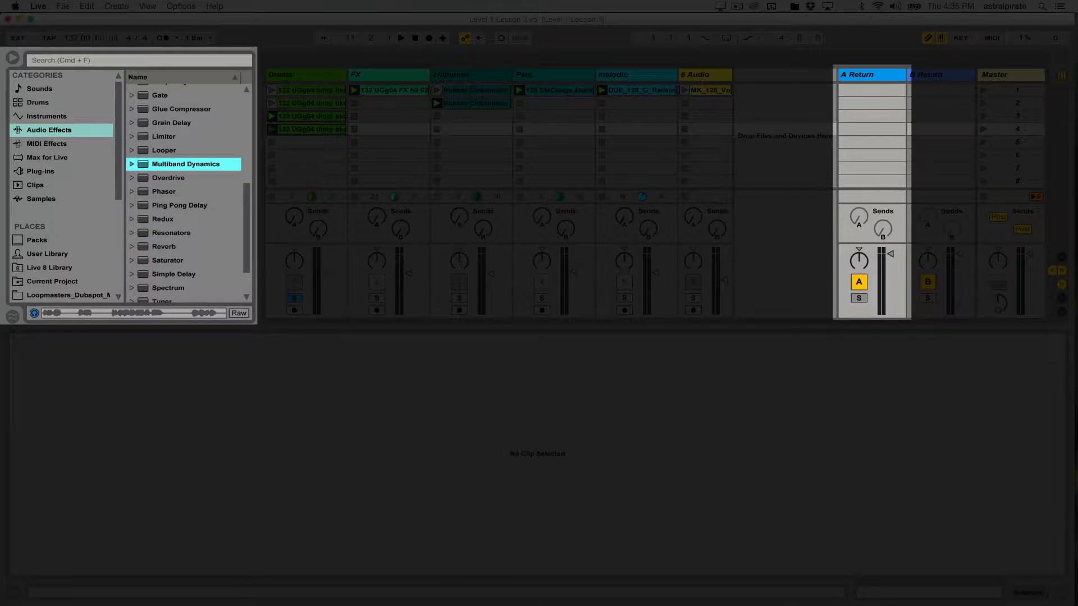
pyautogui.click(179, 205)
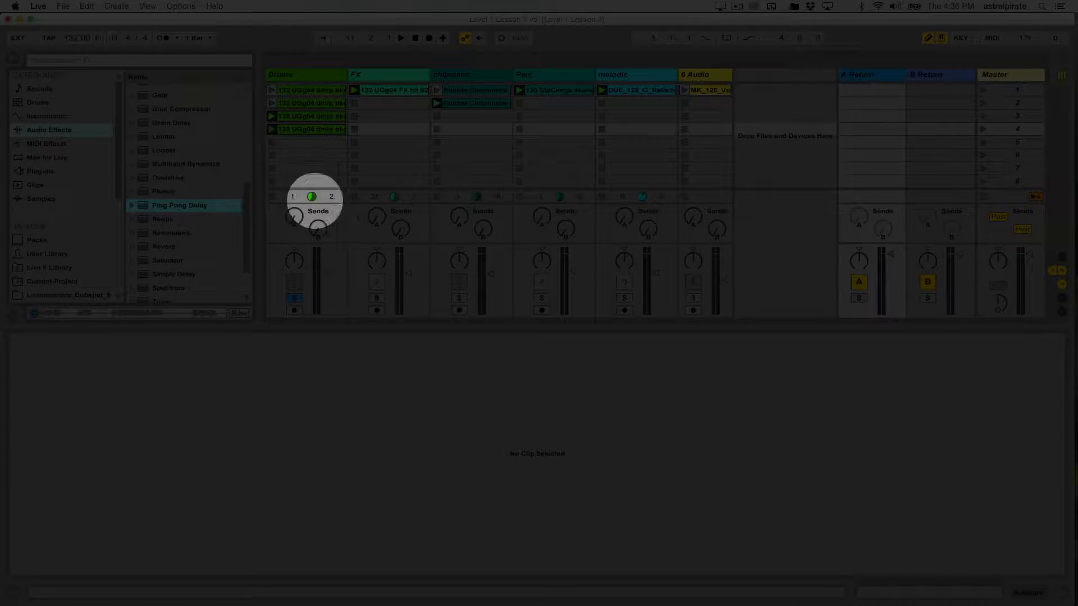
pyautogui.click(859, 74)
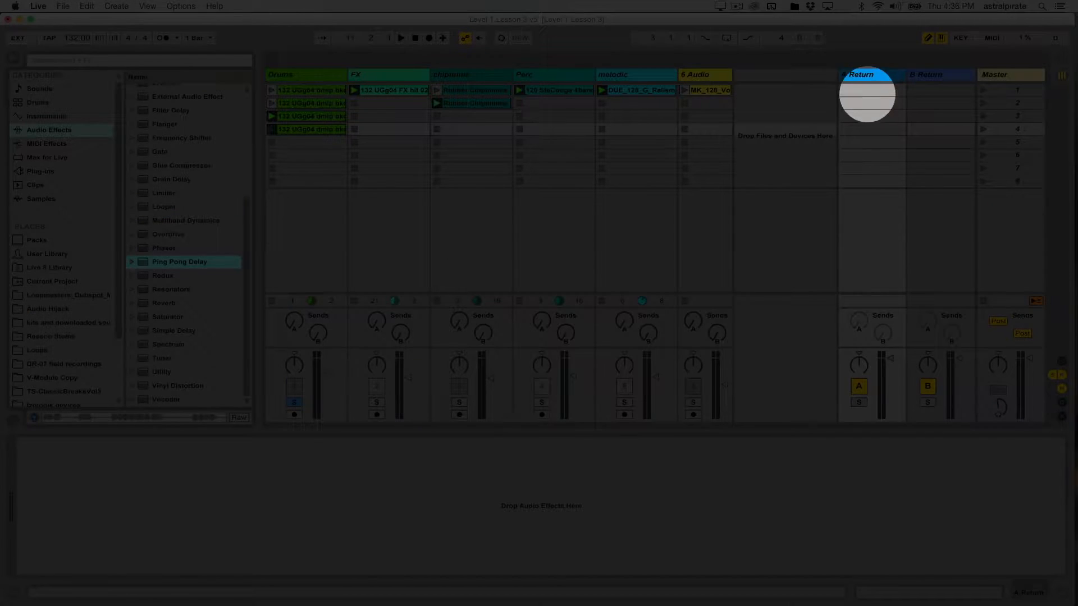
# - Load Ping Pong Delay onto the A Return track
pyautogui.doubleClick(178, 261)
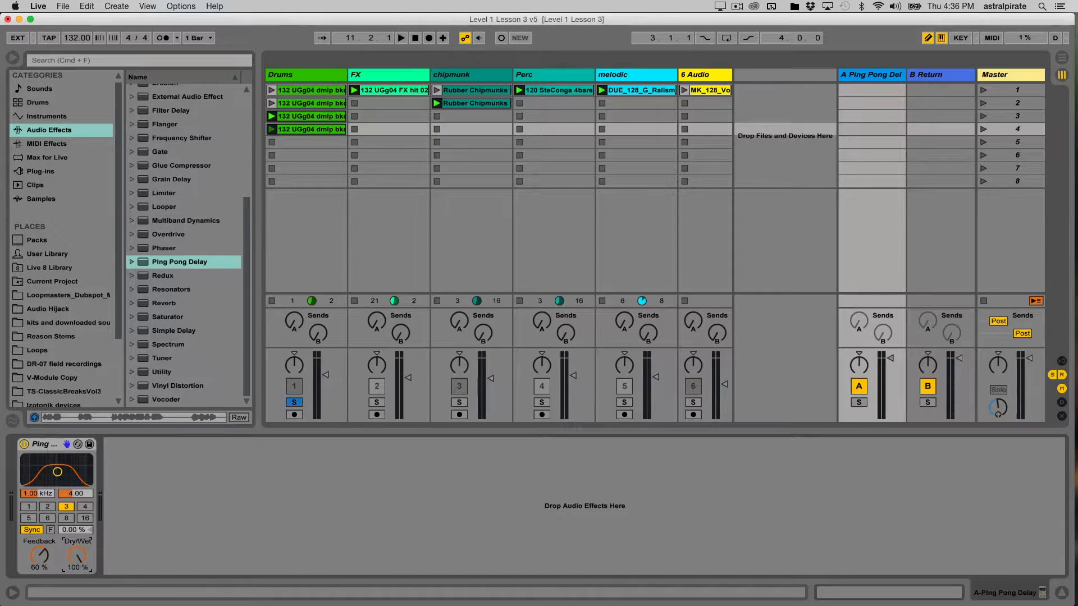
pyautogui.click(871, 74)
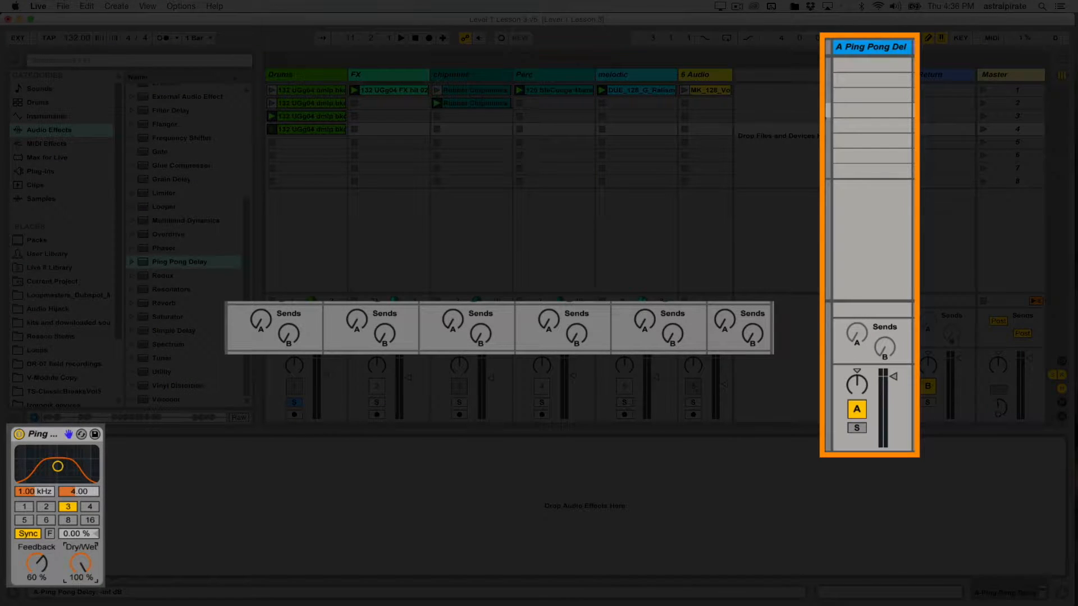
# - Adjust the Drums track's send A to the Ping Pong Delay return and open a Drums clip
pyautogui.click(260, 324)
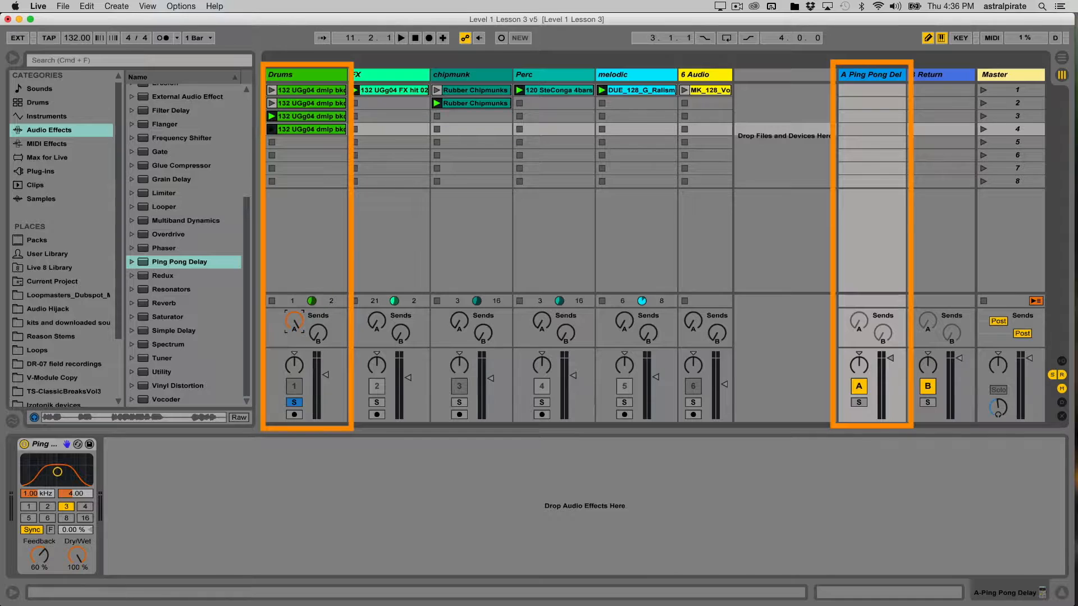
pyautogui.click(1008, 74)
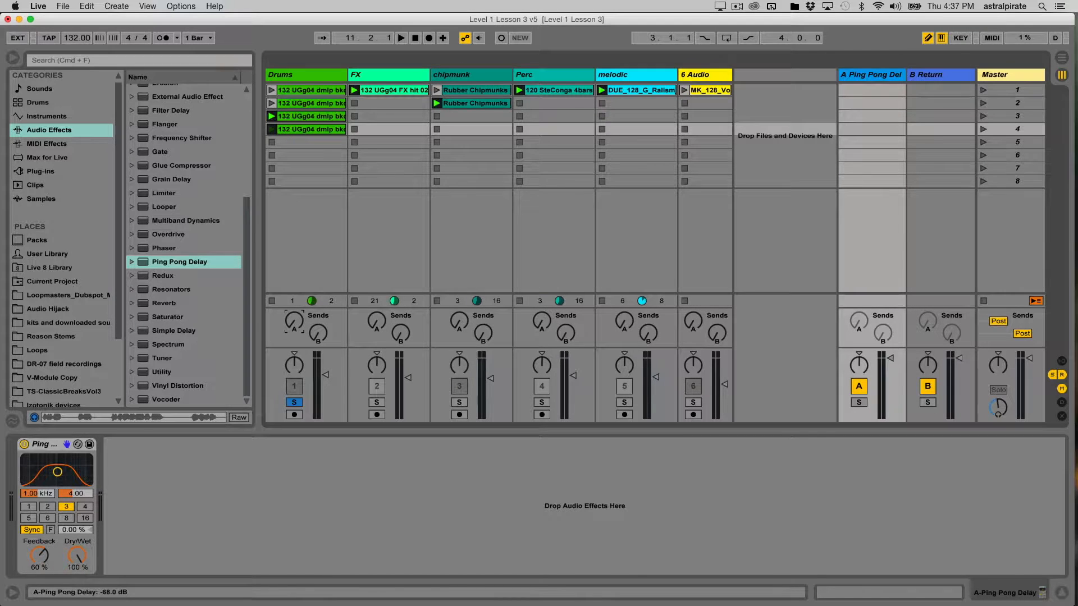
pyautogui.click(401, 38)
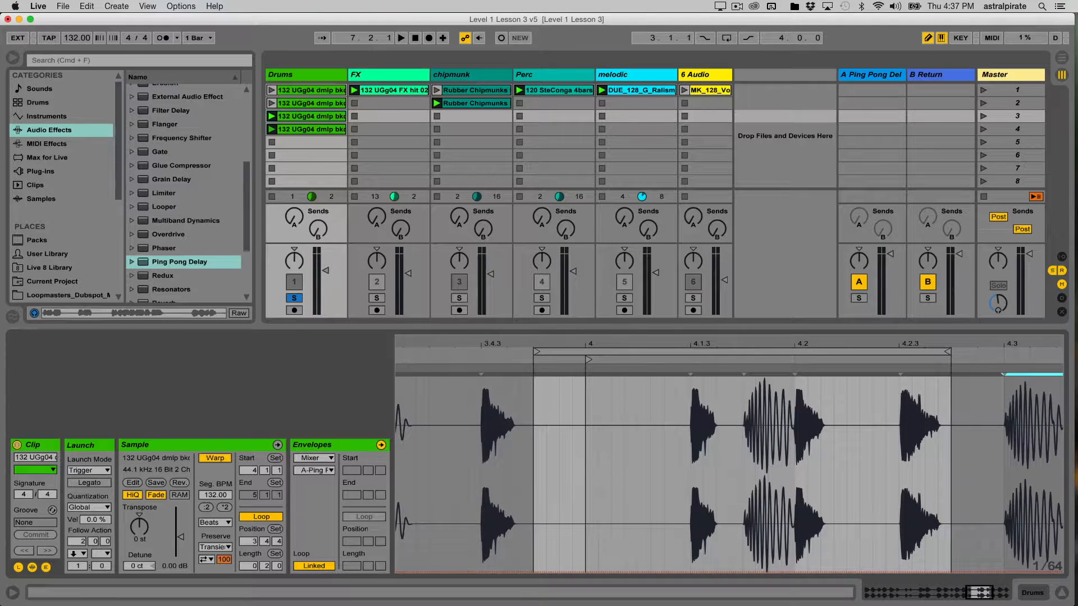
# - Set the Drums clip envelope to Mixer, A-Ping Pong Delay send
pyautogui.click(401, 38)
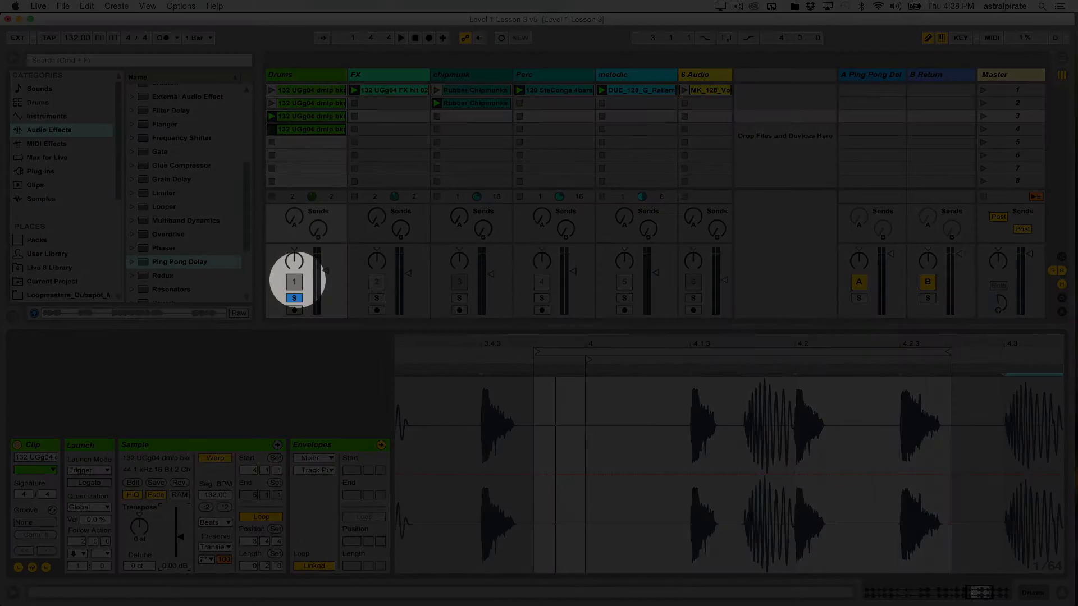
pyautogui.click(316, 471)
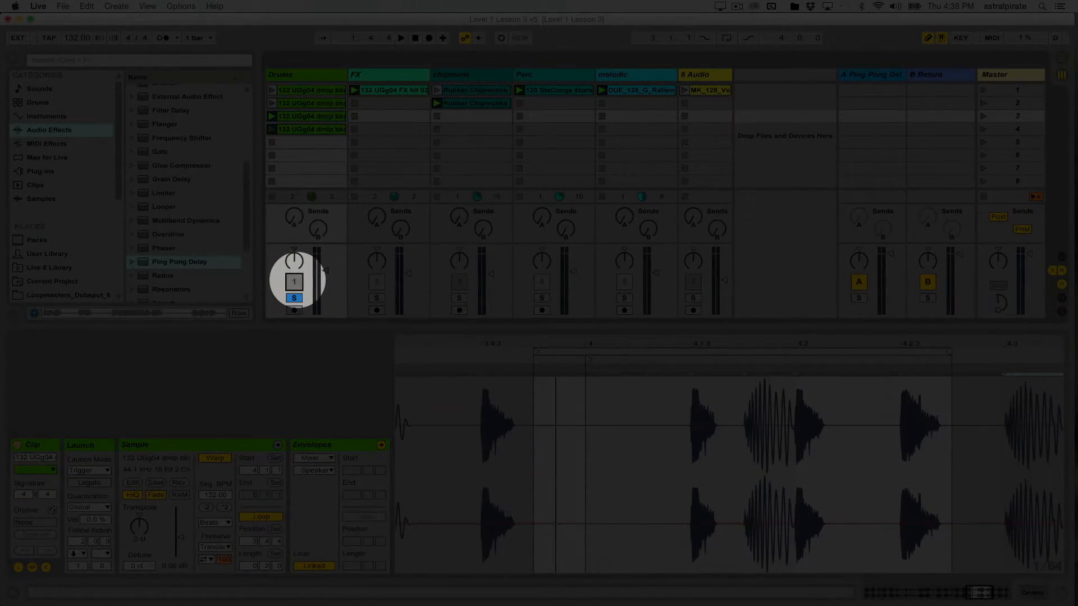
pyautogui.click(315, 471)
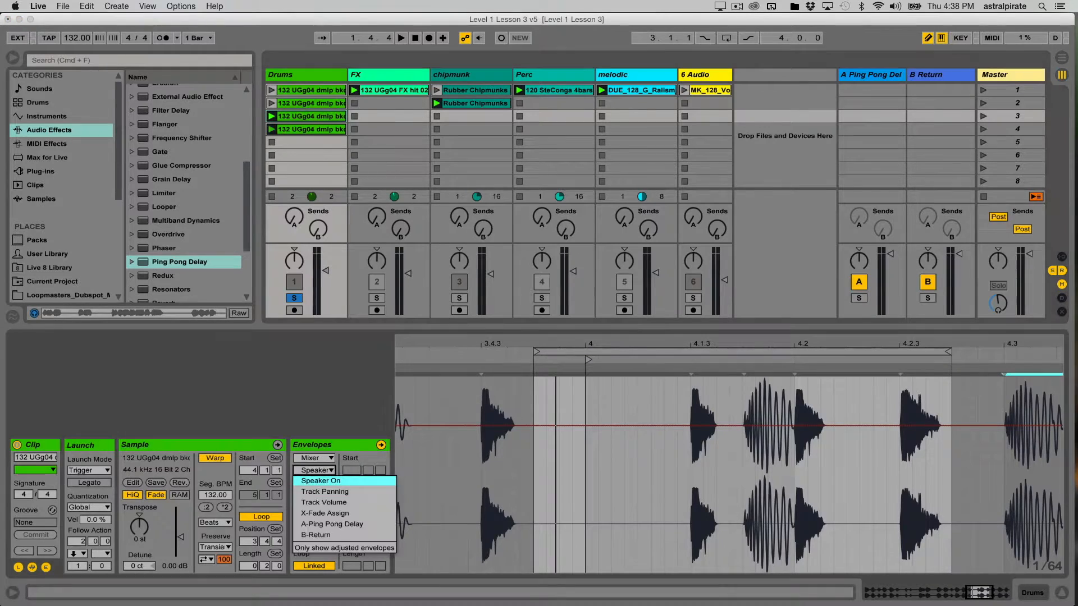
pyautogui.click(321, 481)
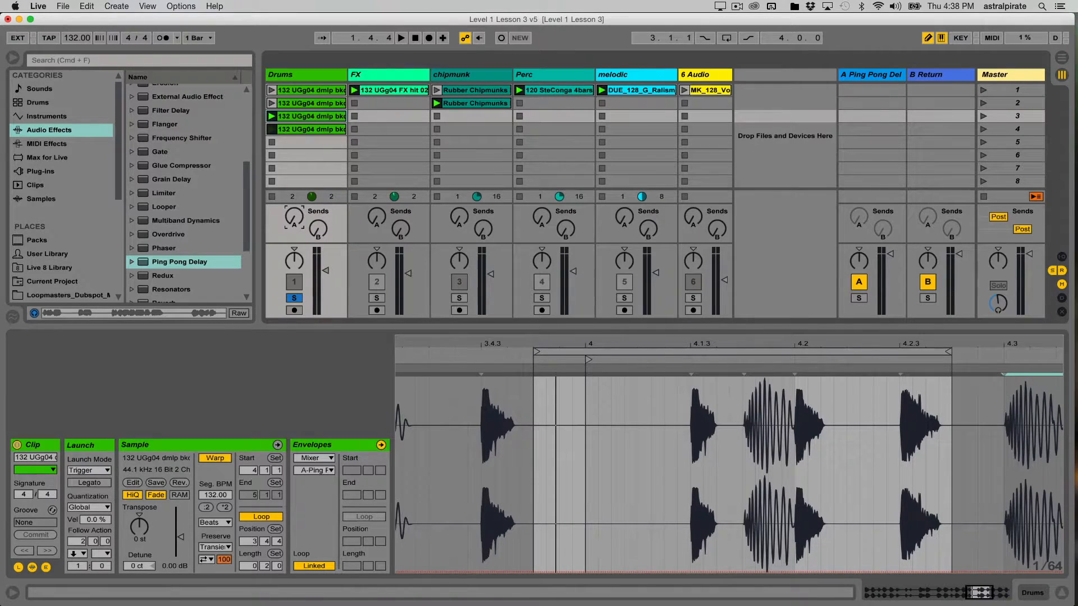
pyautogui.click(271, 129)
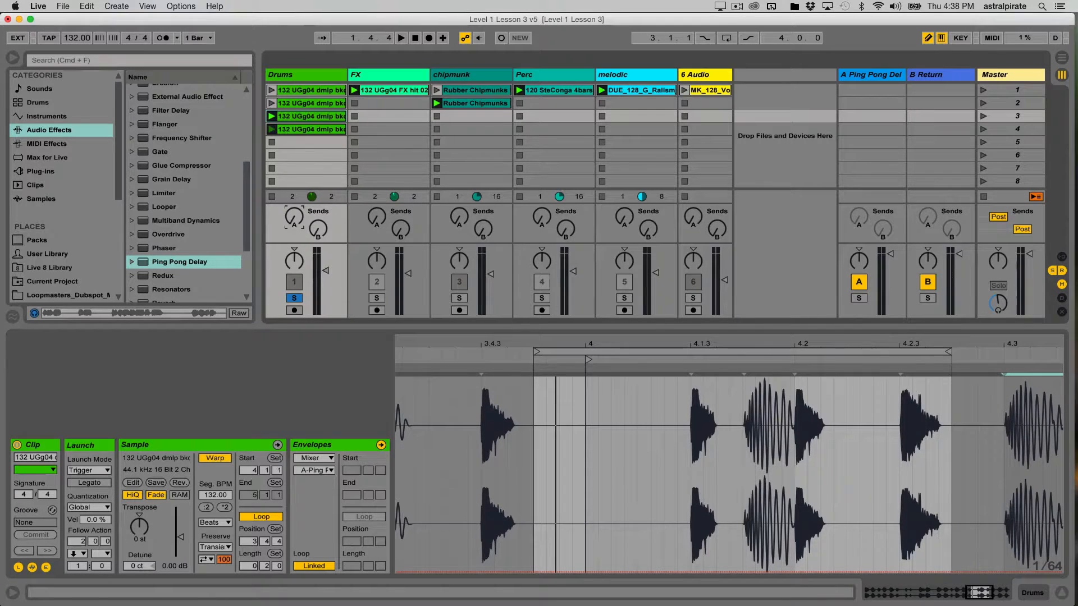
# - Expand the Envelopes box to show the send envelope over the clip's waveform
pyautogui.click(272, 129)
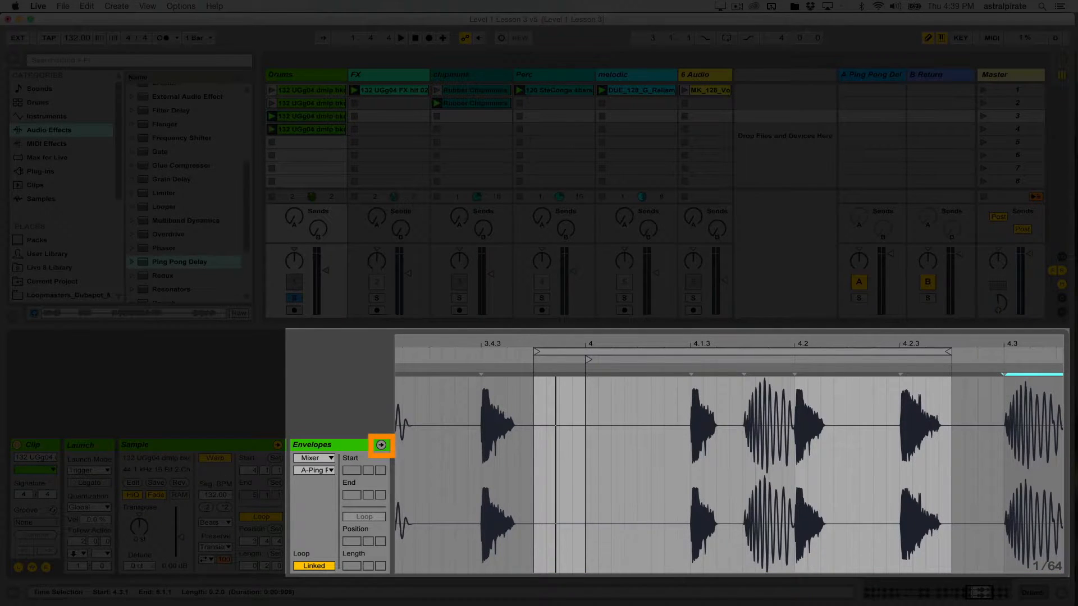
pyautogui.click(1031, 468)
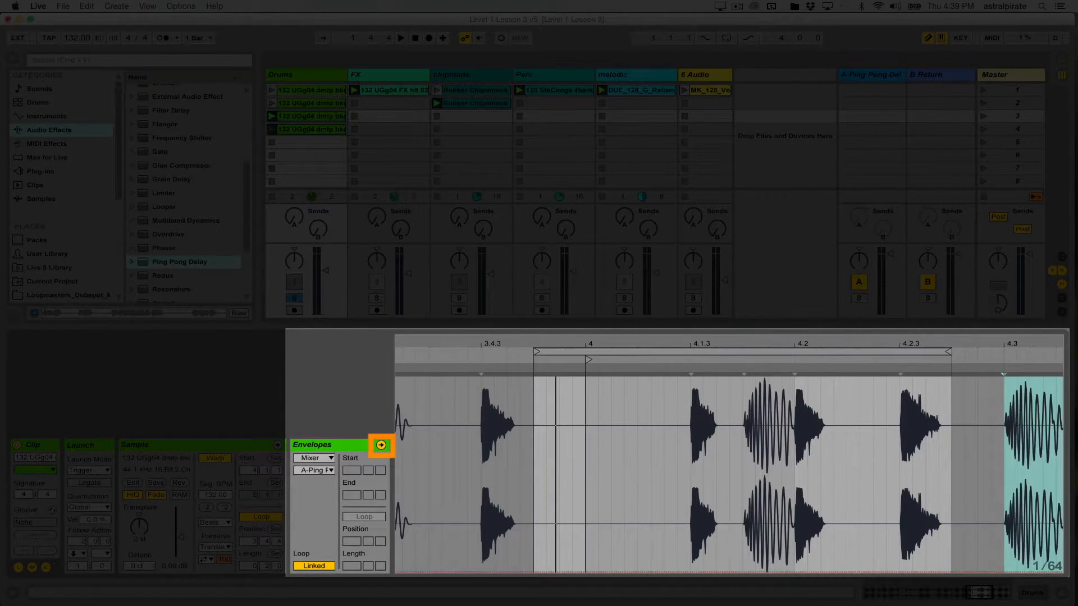
pyautogui.moveTo(382, 445)
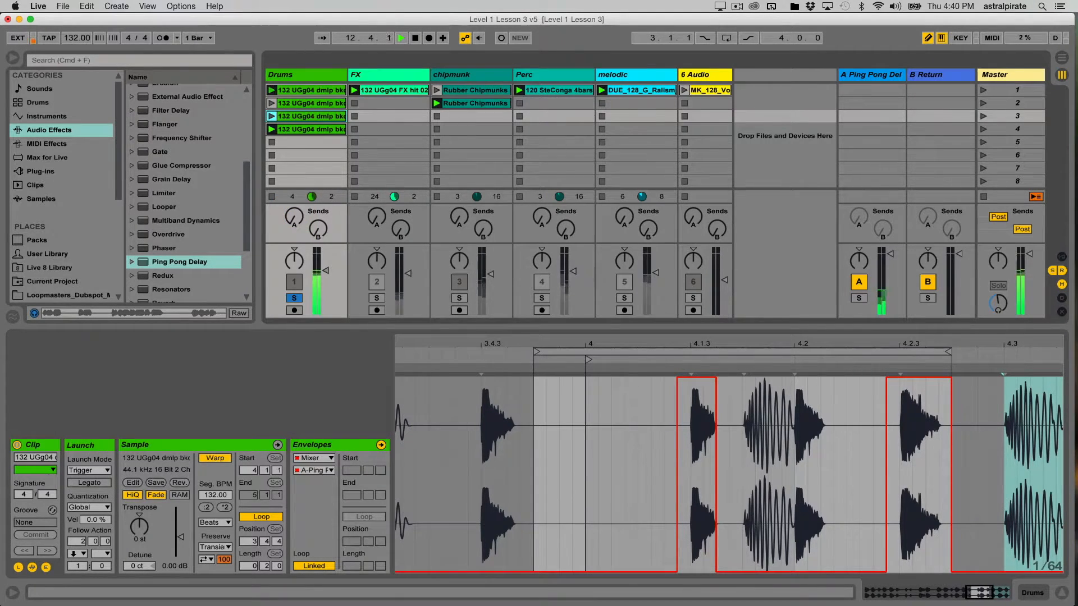
# - Open another Drums clip for editing
pyautogui.click(401, 37)
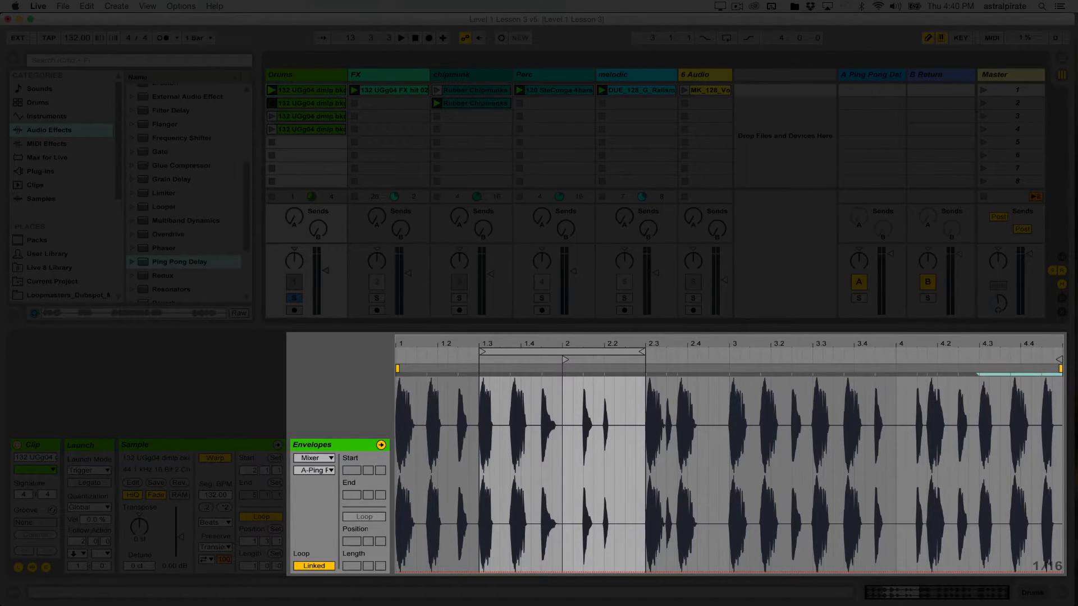
# - Stop playback, then restart it to hear the raised send over the snare near beat 1.4
pyautogui.click(401, 37)
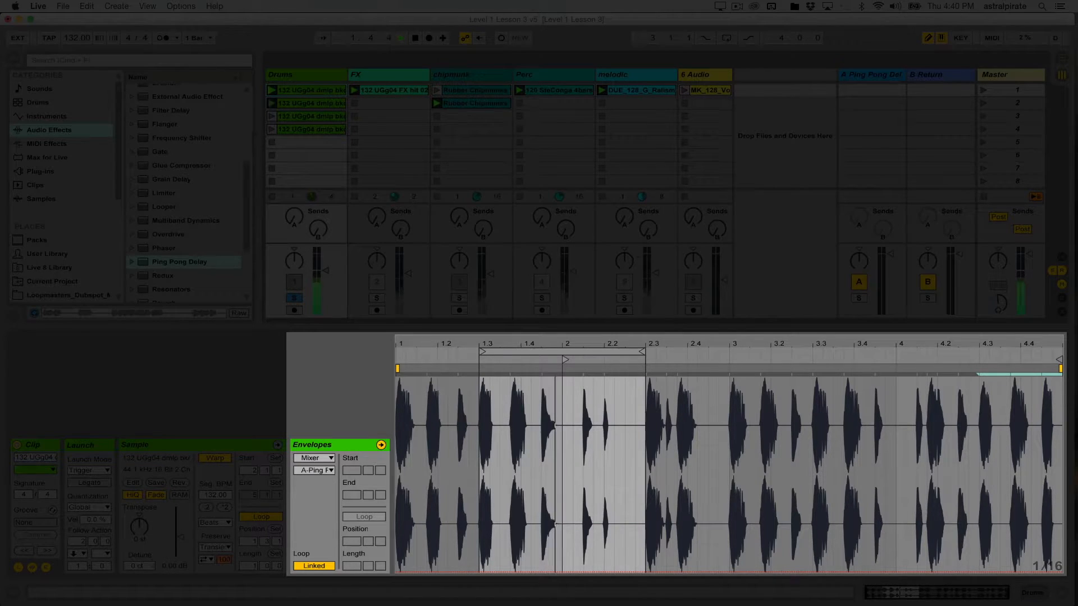
pyautogui.click(401, 38)
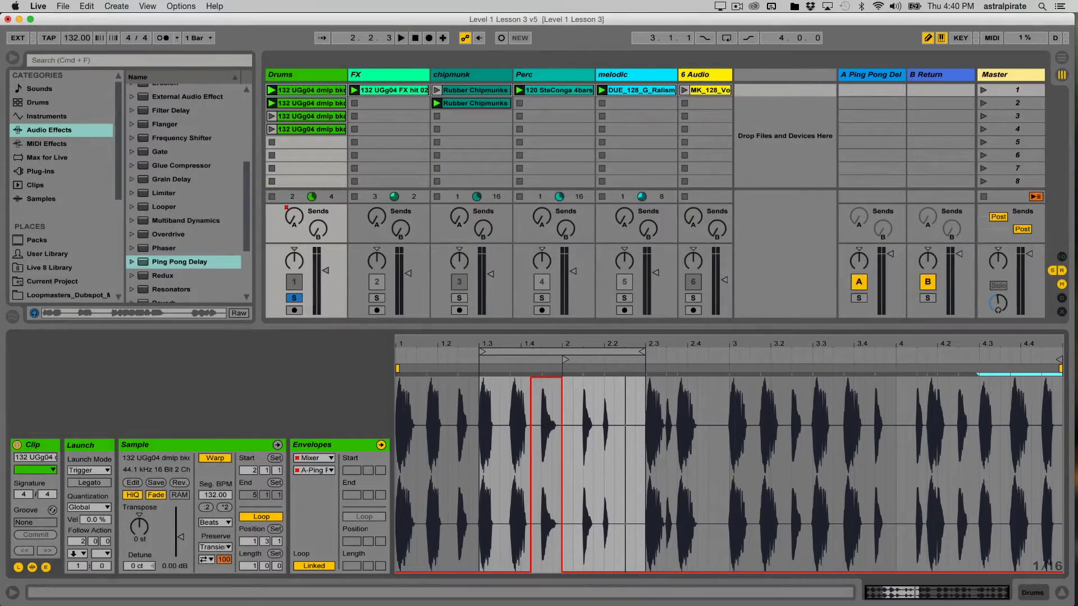
pyautogui.click(403, 37)
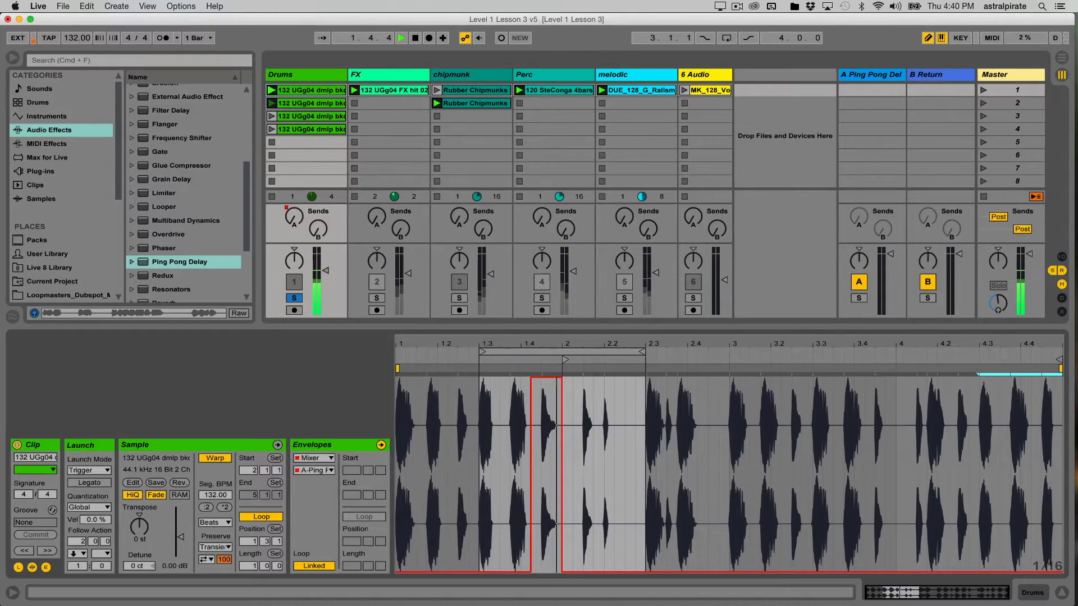
pyautogui.click(402, 38)
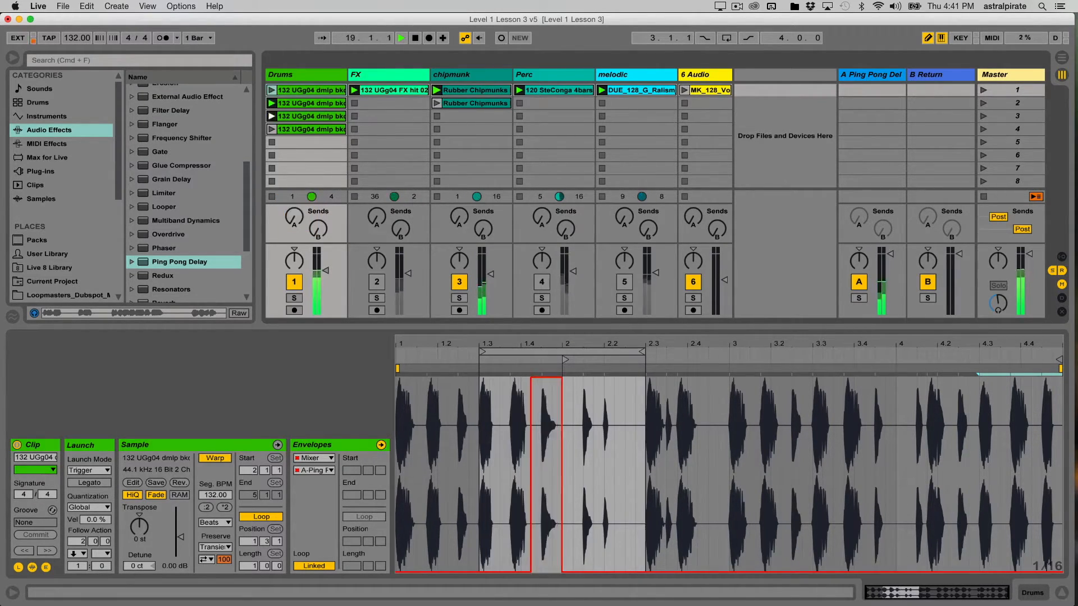
# - Let the set play and select the Rubber Chipmunks clip with its choppy volume envelope
pyautogui.click(472, 90)
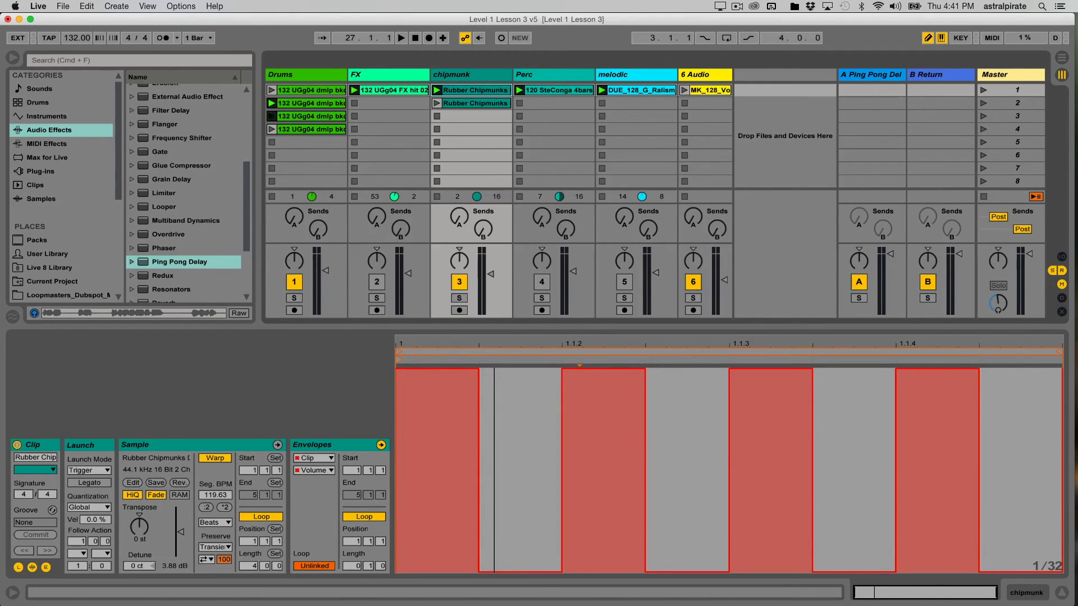
# - Reselect the first Drums clip to show its delay send envelope again
pyautogui.click(306, 116)
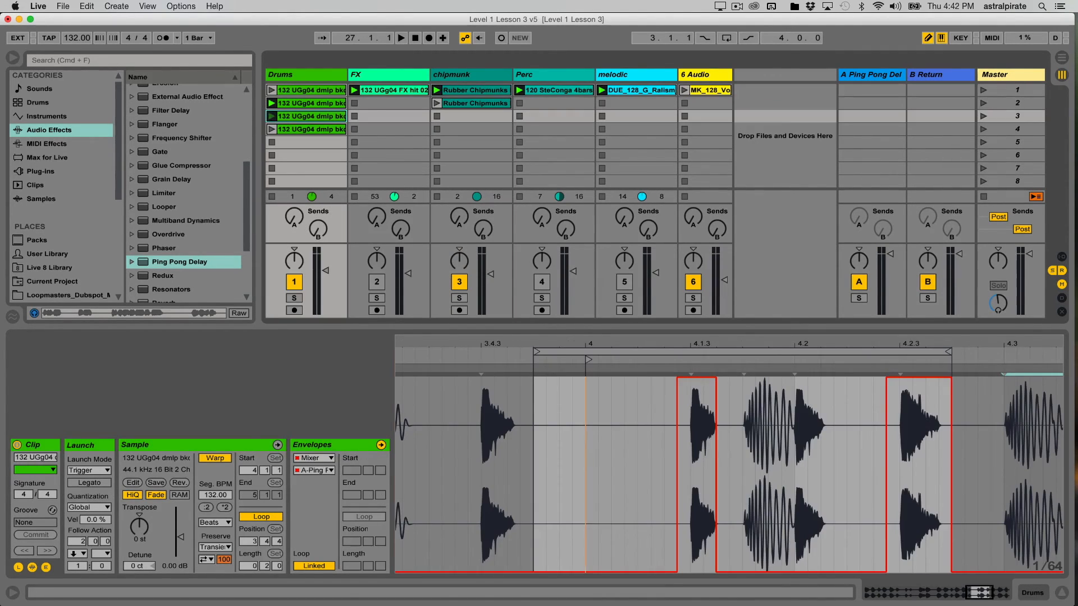